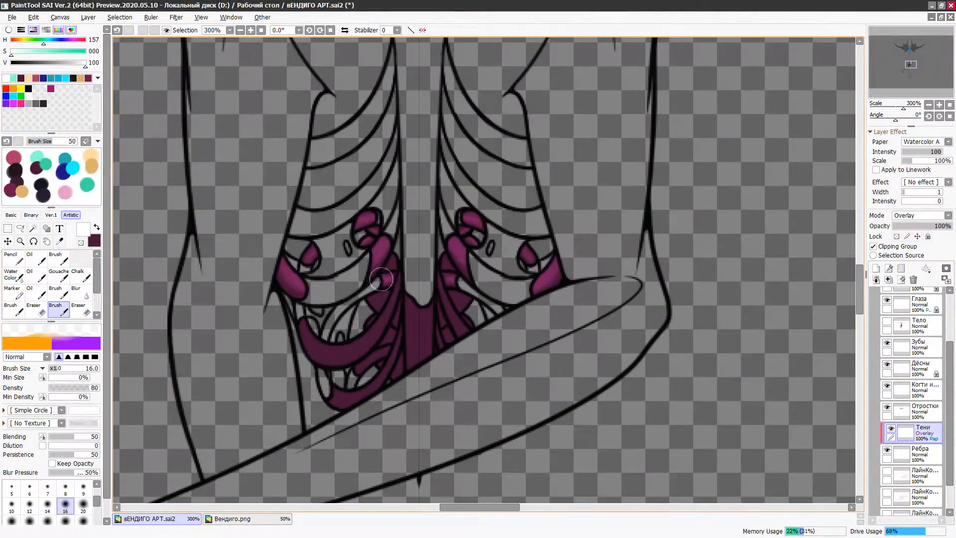
# Paint mirrored fiery orange clouds and branching lightning bolts on the background layers
pyautogui.click(12, 289)
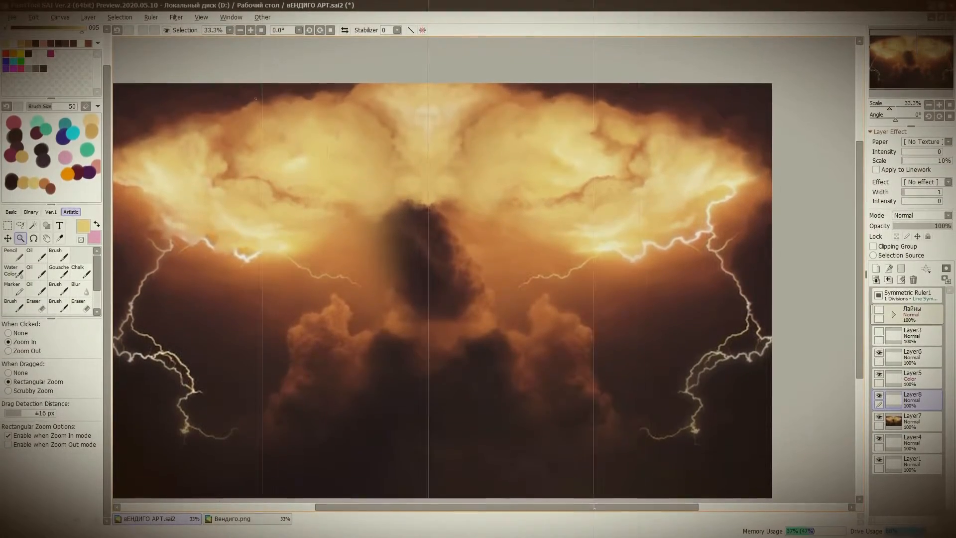
# Add gold body patterns and a ribbed red spine, then apply Gaussian Blur radius 3.5 to the spine curve
pyautogui.click(11, 268)
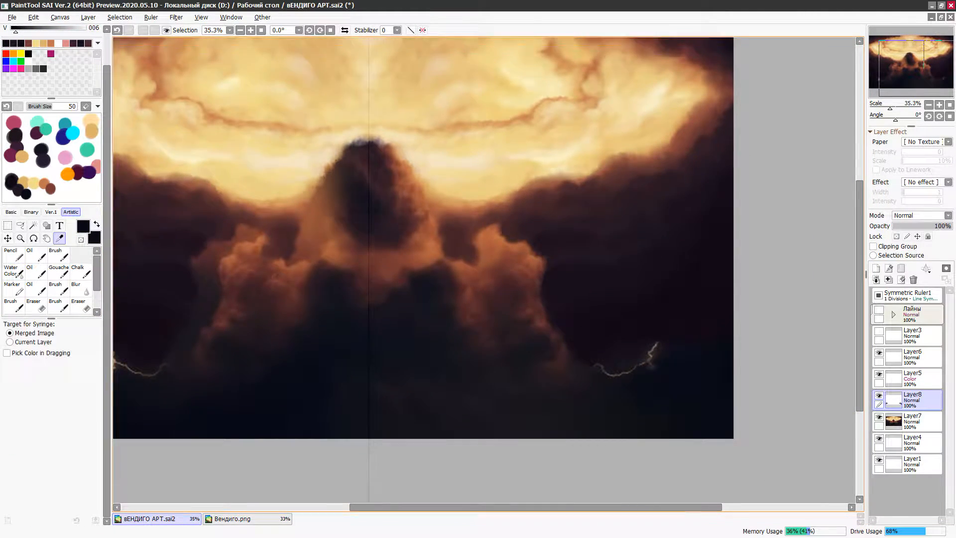
pyautogui.click(12, 273)
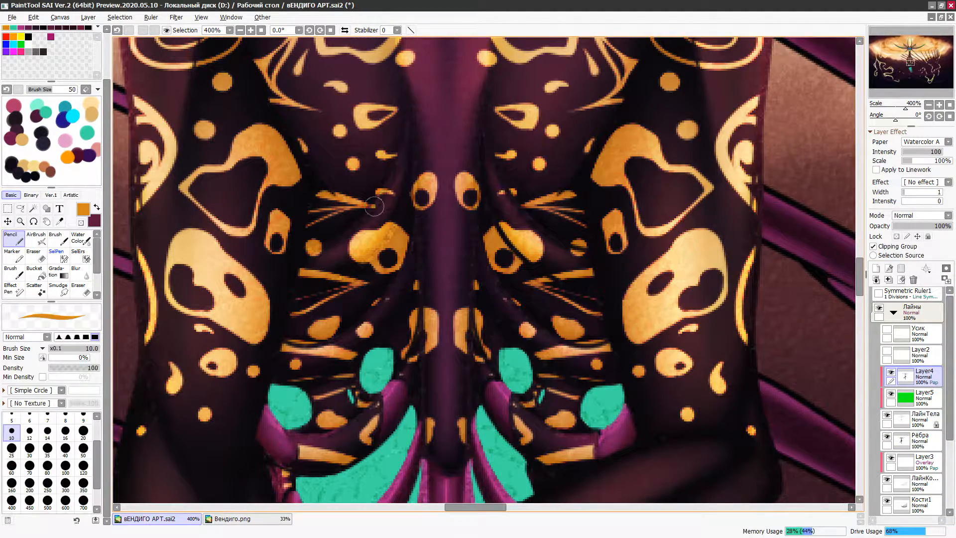
pyautogui.scroll(-3)
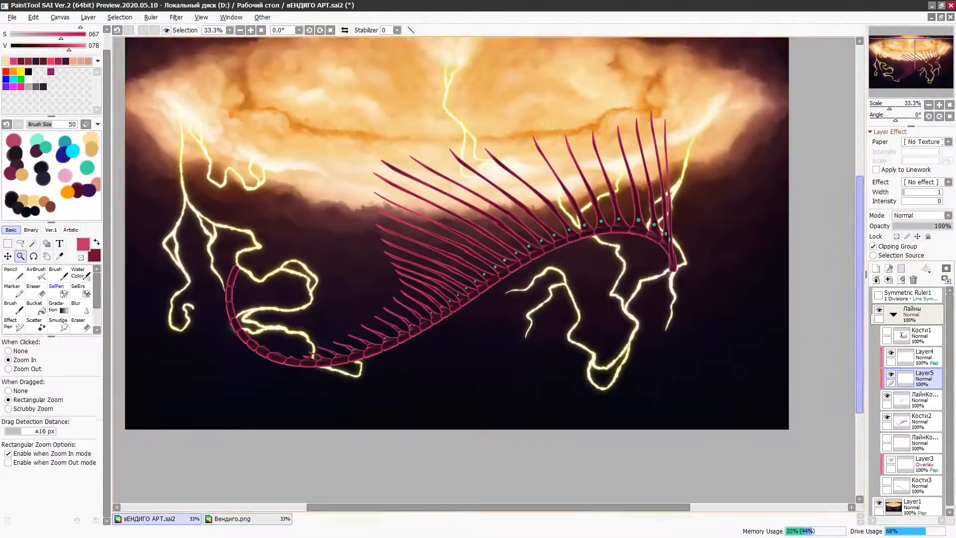
pyautogui.click(176, 17)
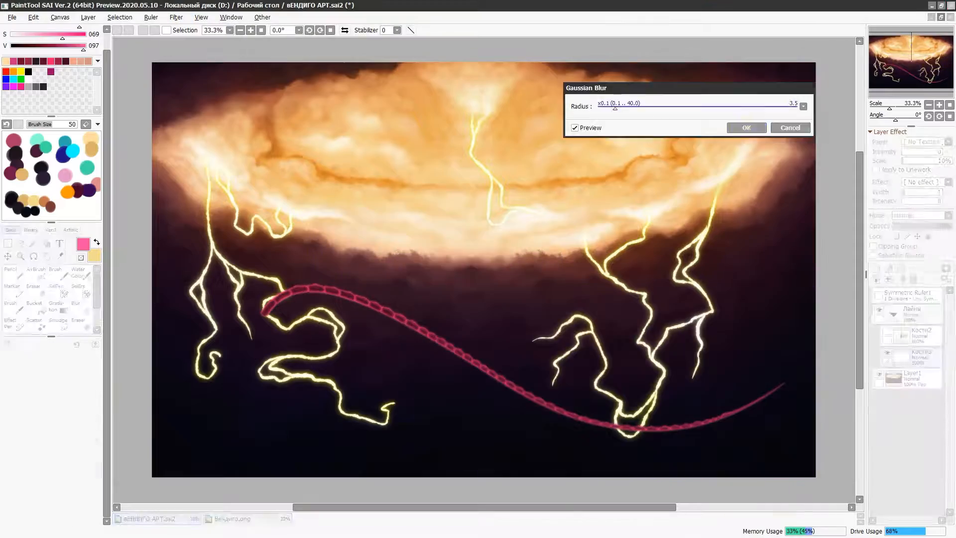